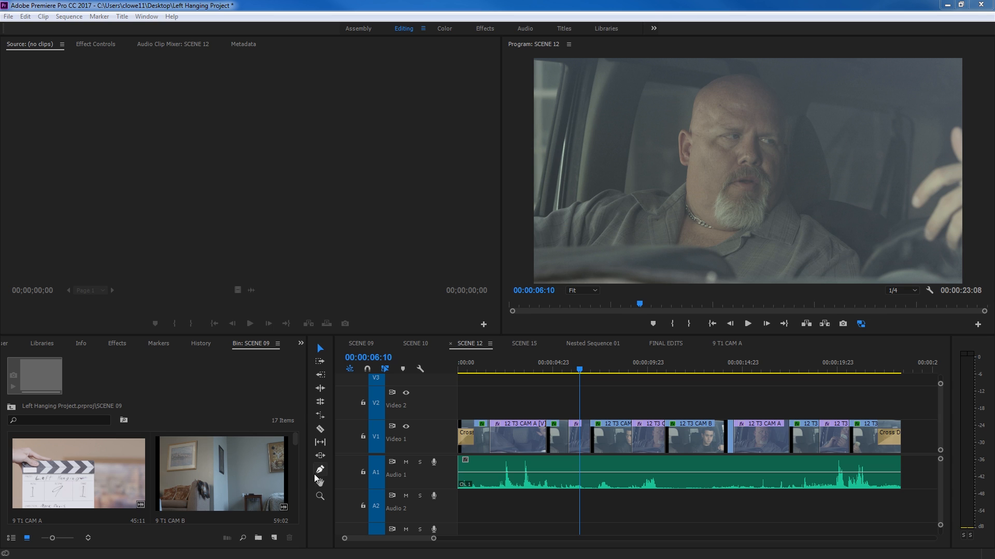
mouse_move(320, 483)
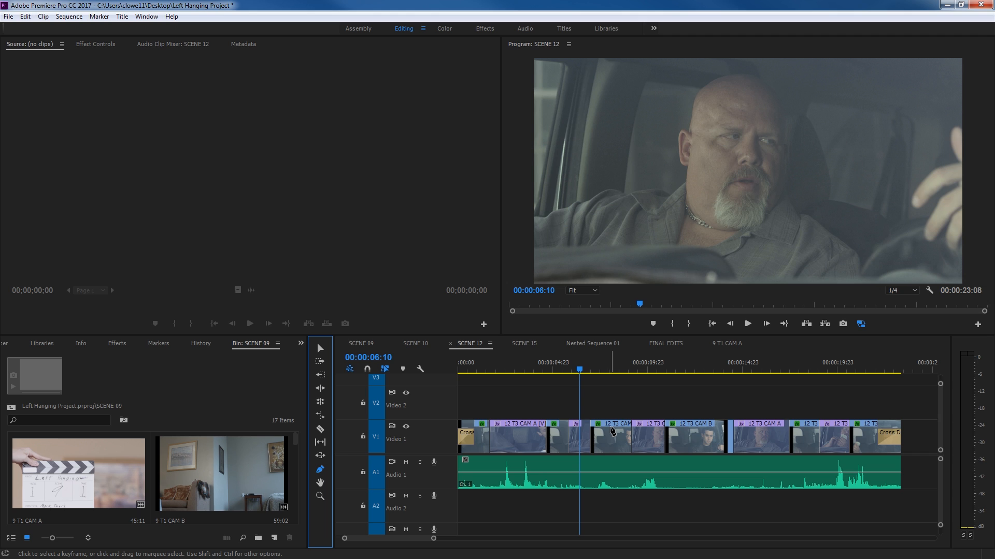
mouse_move(597, 433)
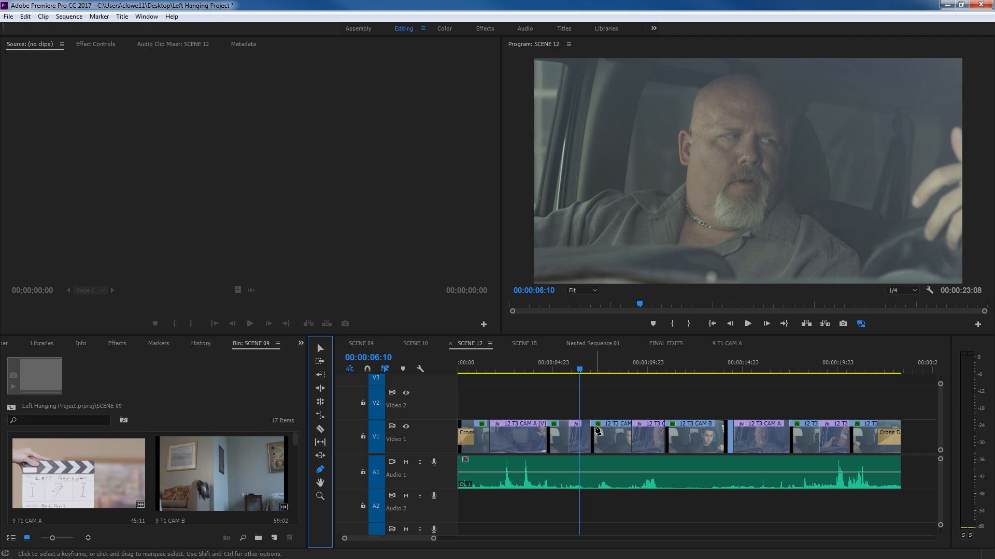
mouse_move(590, 441)
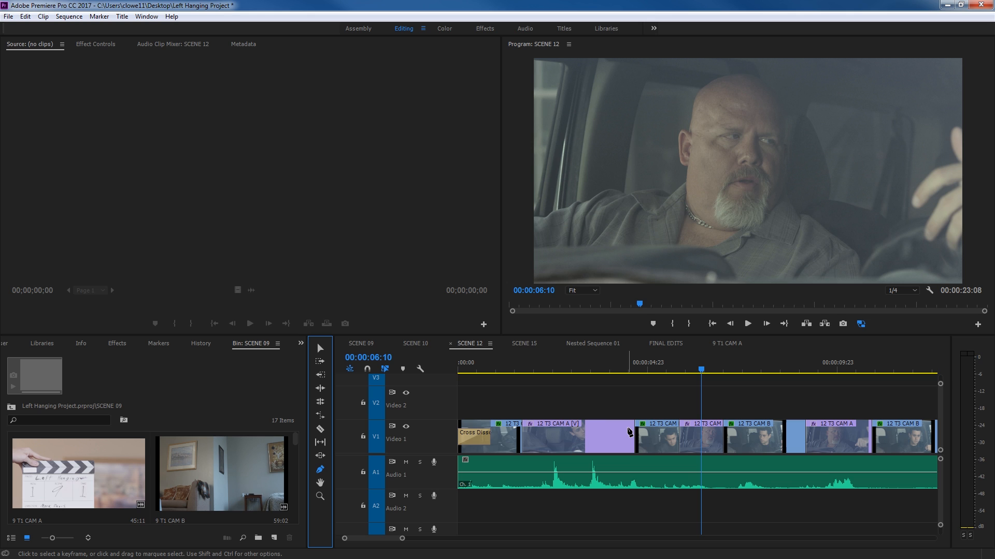
mouse_move(709, 436)
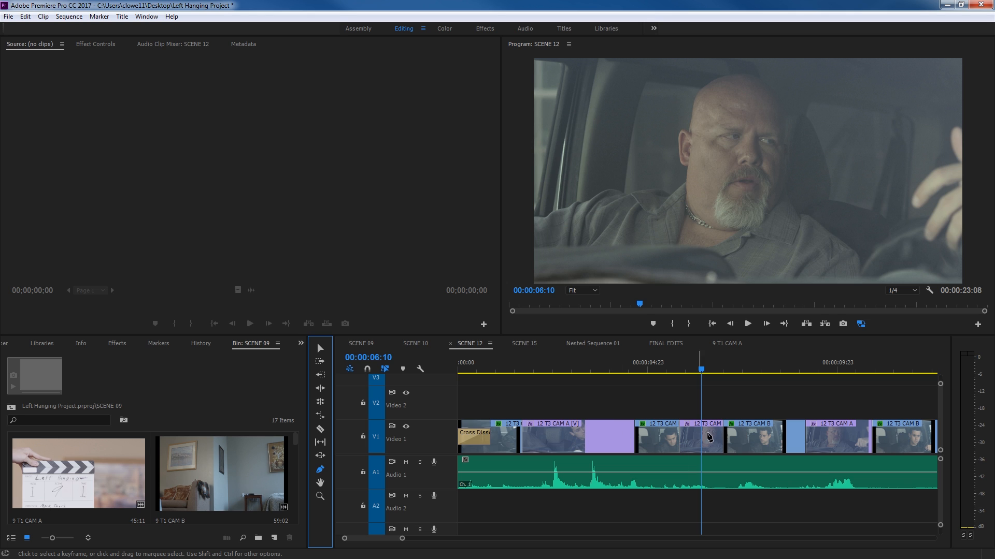
mouse_move(869, 413)
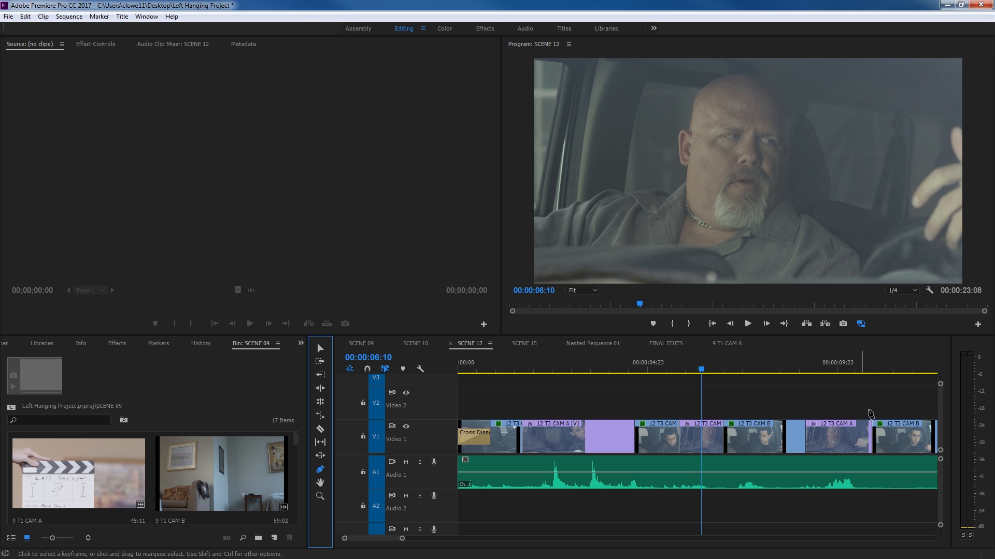
mouse_move(589, 473)
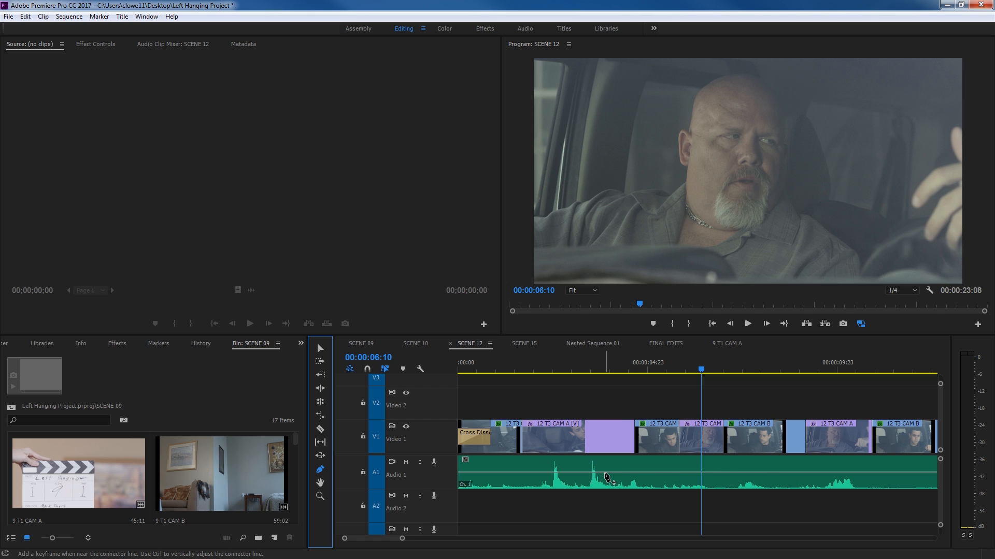
mouse_move(587, 442)
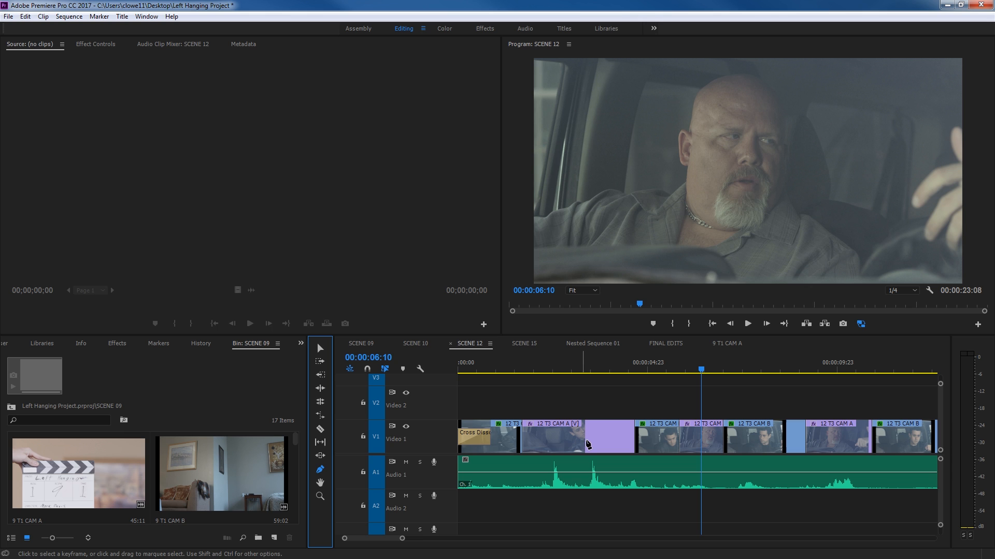
mouse_move(420, 370)
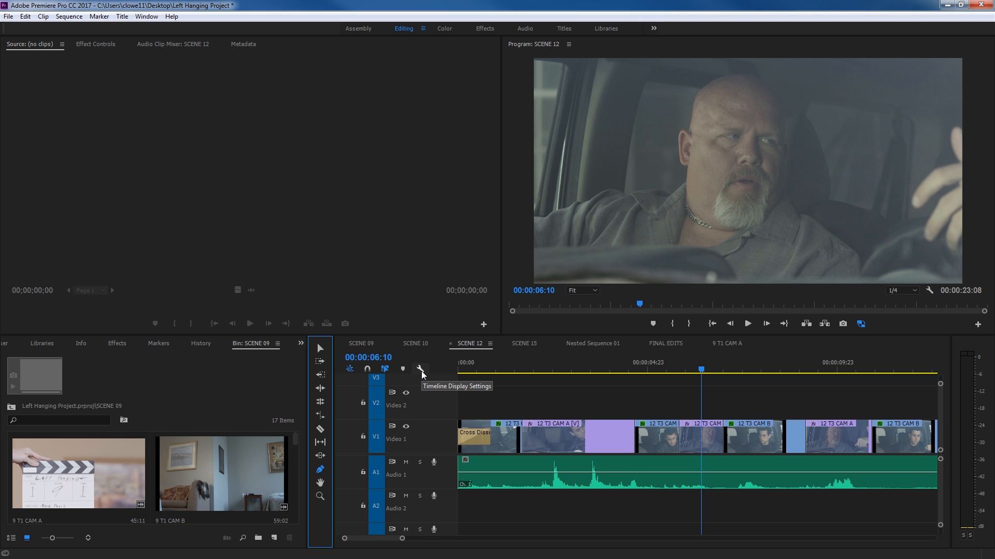
Step: Open the Timeline Display Settings wrench menu to show video keyframes
left_click(420, 368)
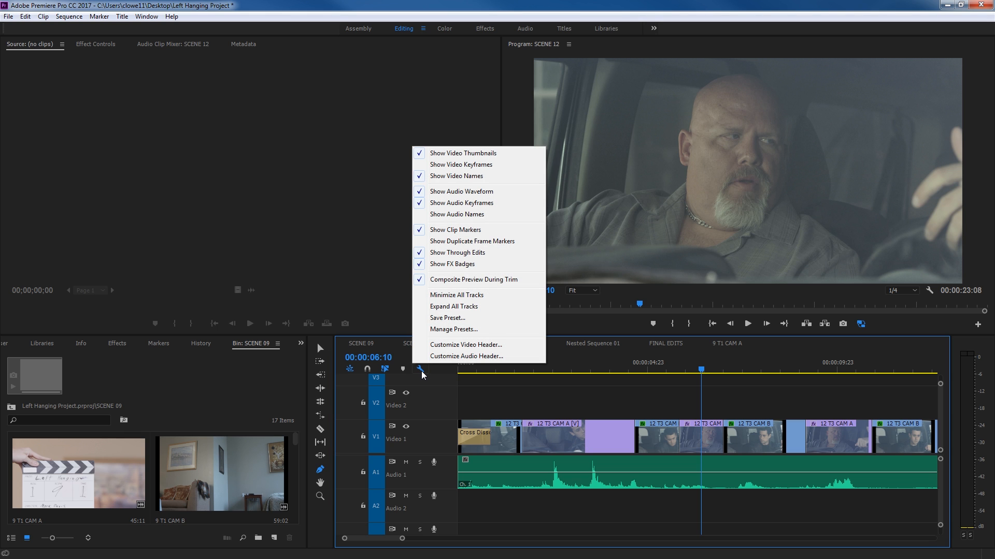
mouse_move(482, 168)
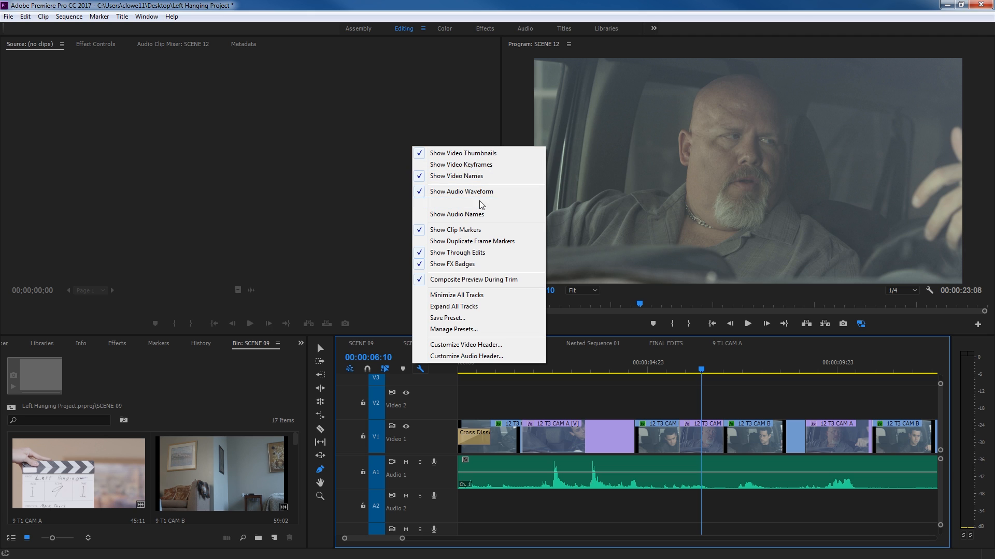
mouse_move(467, 203)
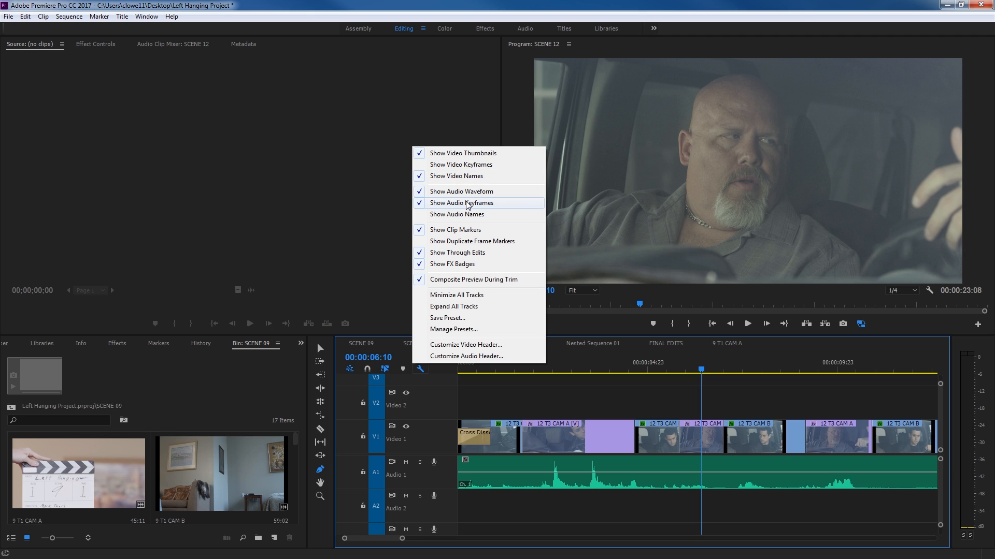
mouse_move(474, 168)
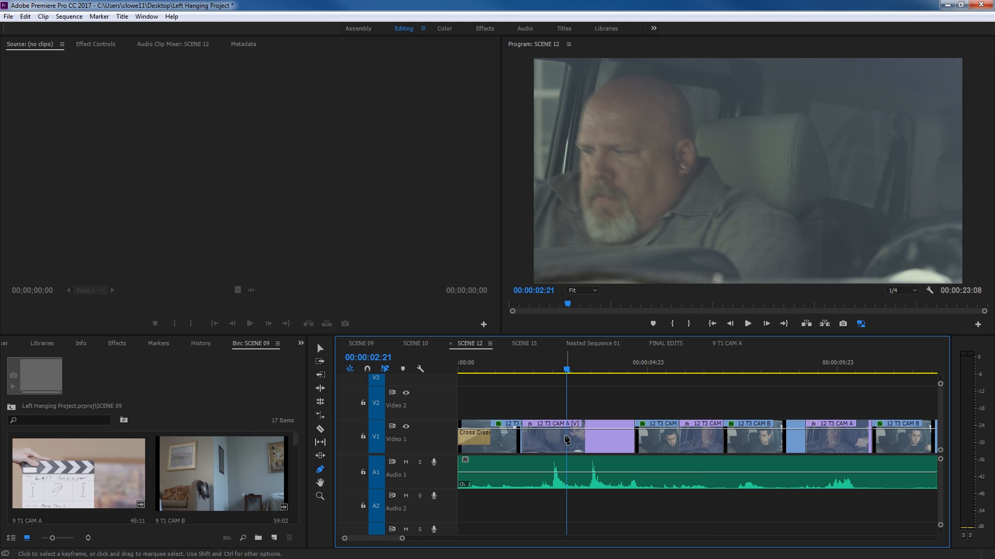
mouse_move(602, 441)
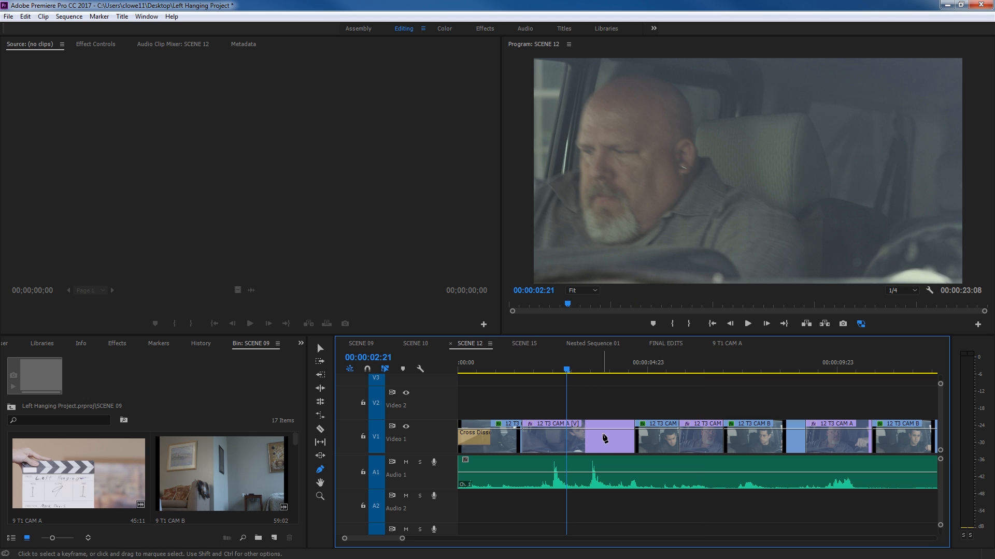
mouse_move(575, 437)
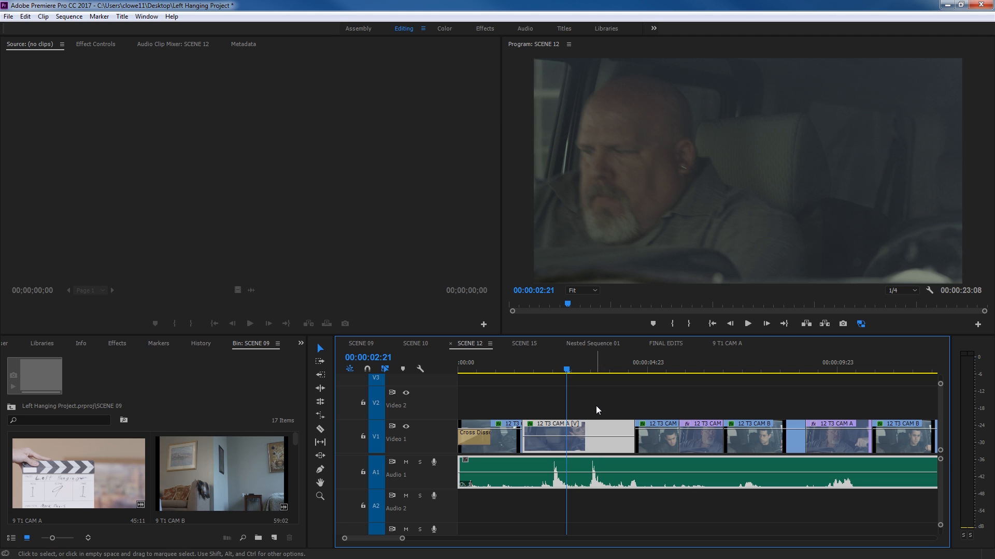
left_click_drag(577, 438, 628, 399)
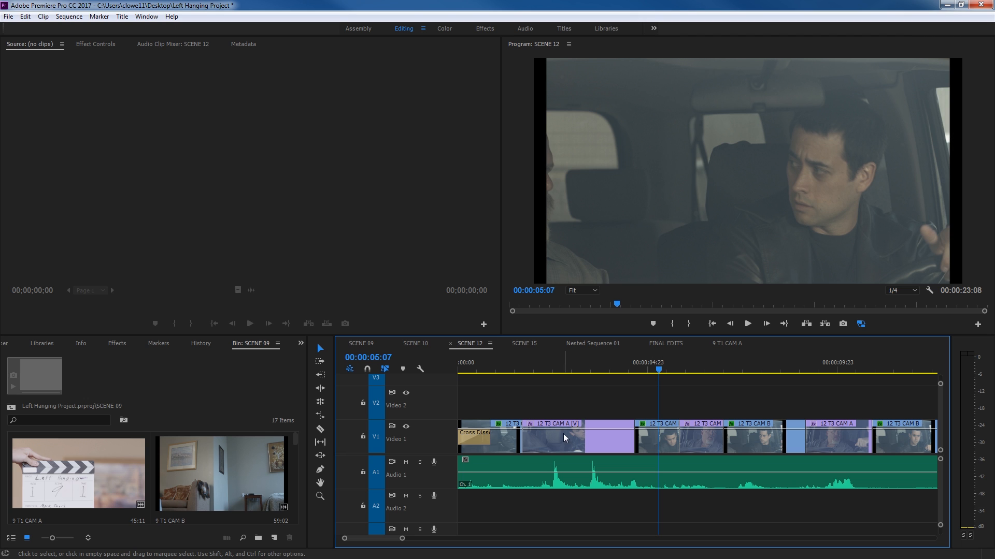
mouse_move(566, 458)
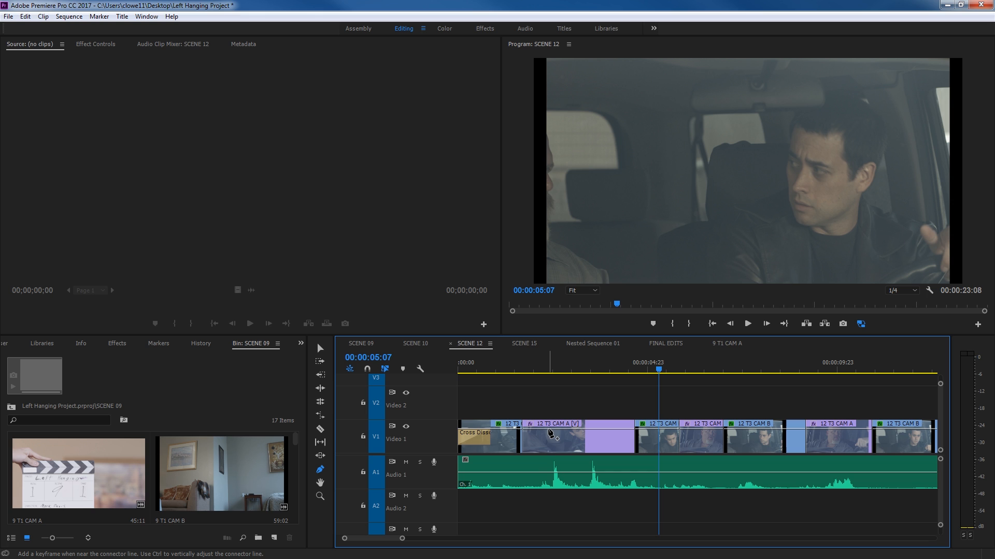
Step: Add a keyframe on the 12 T3 CAM A clip and mute audio track A1
left_click(552, 434)
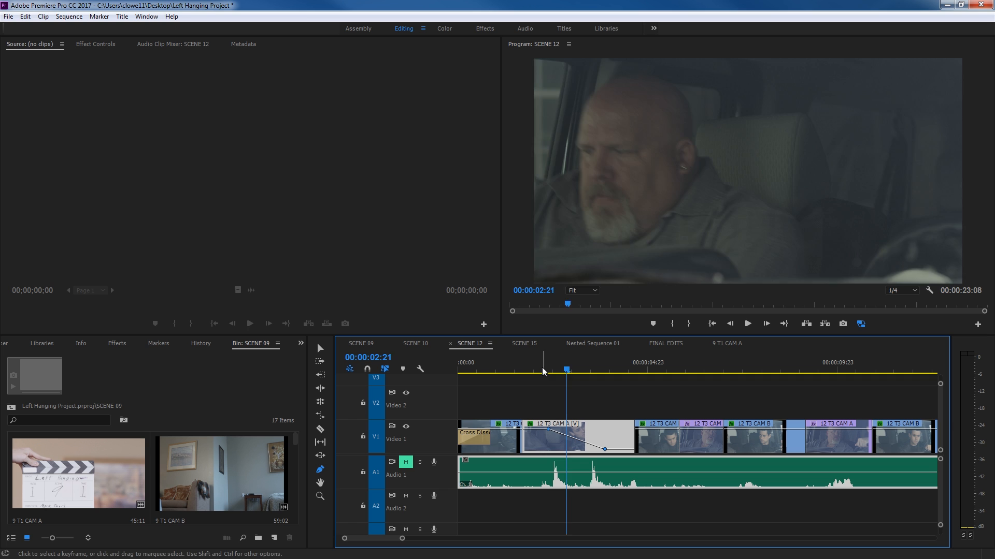
left_click(747, 324)
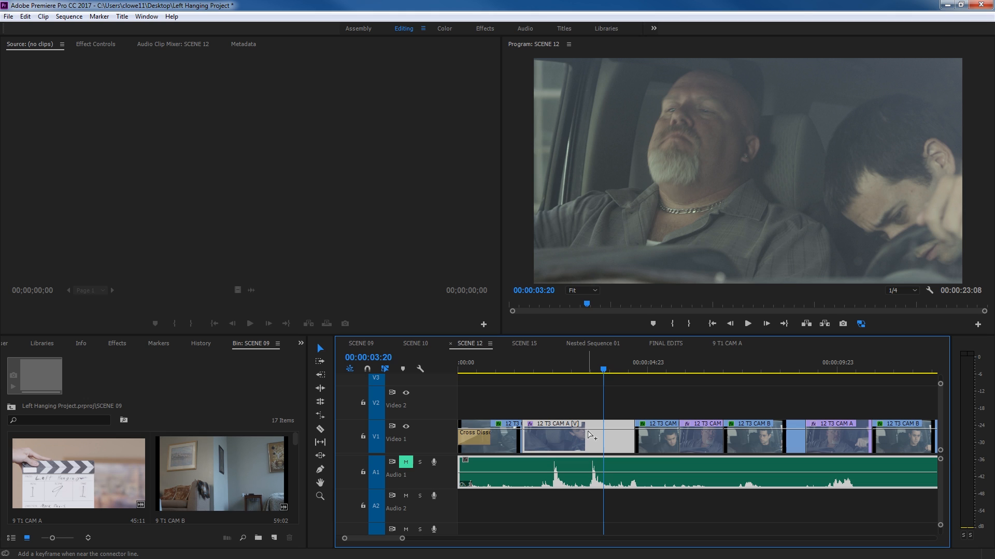
mouse_move(590, 434)
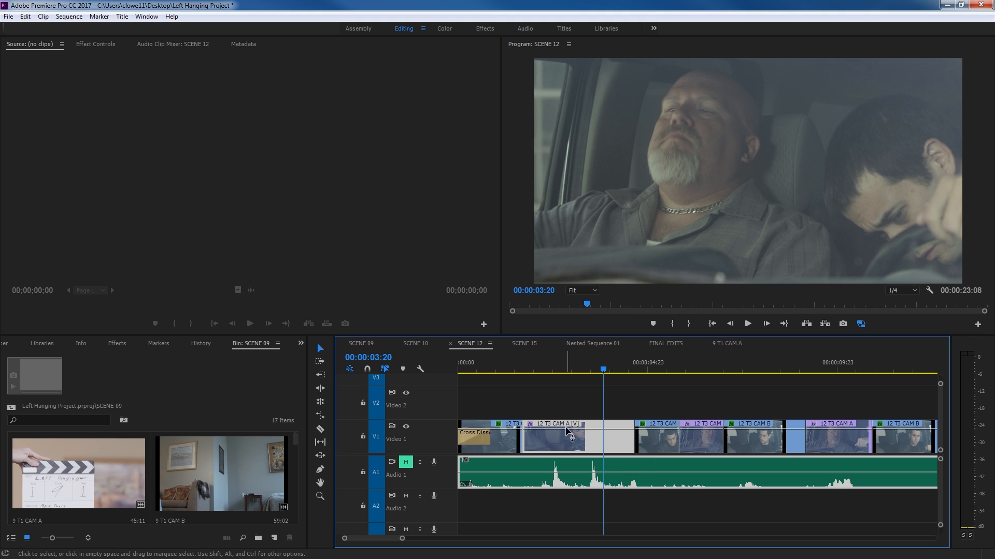
mouse_move(588, 479)
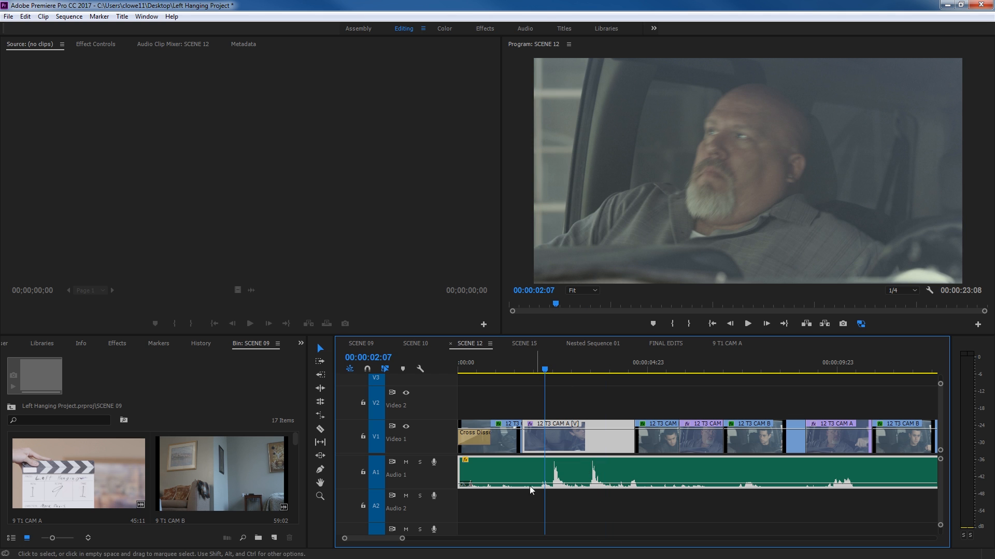
mouse_move(629, 491)
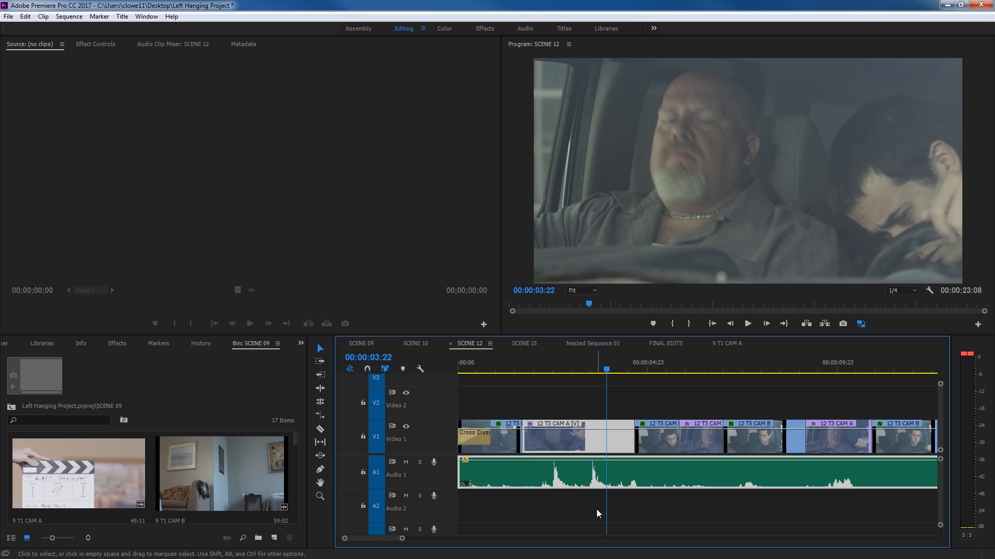
mouse_move(577, 499)
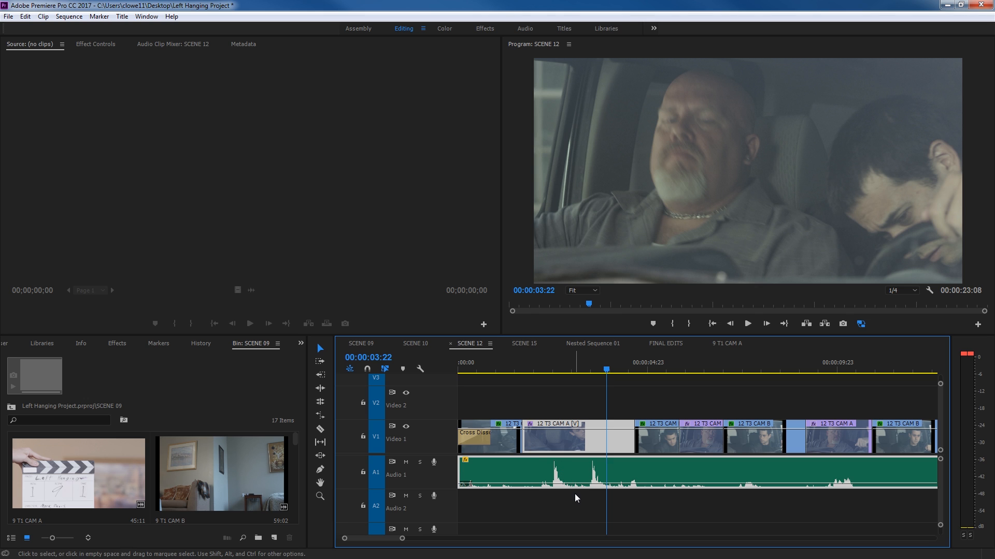
mouse_move(448, 456)
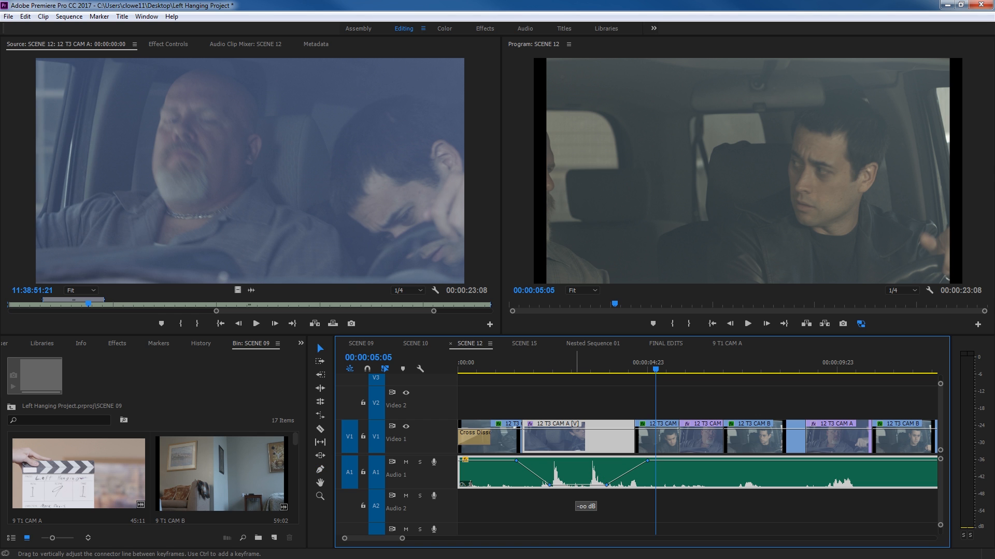
Step: Add a keyframe on the A1 volume line and drag the segment down
left_click(495, 369)
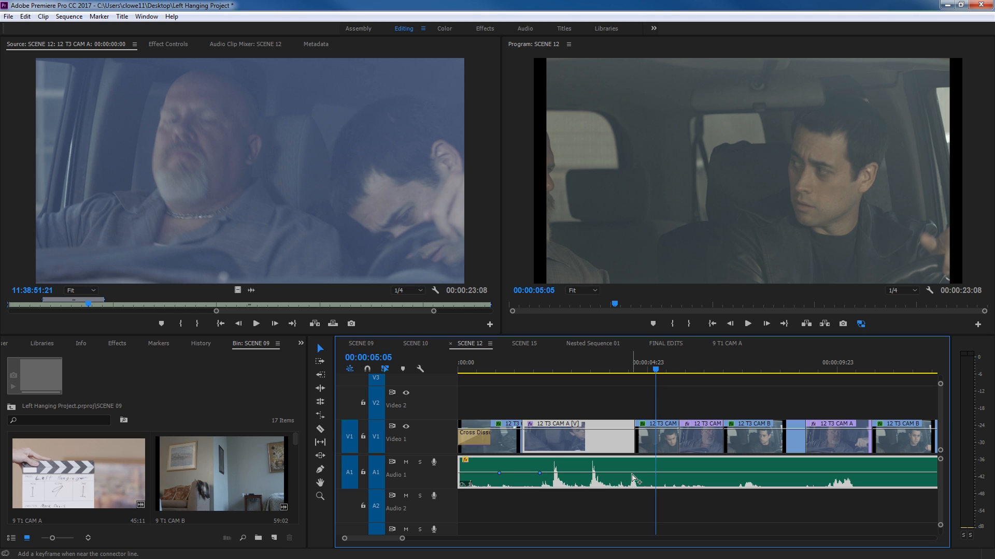
left_click_drag(633, 472, 632, 483)
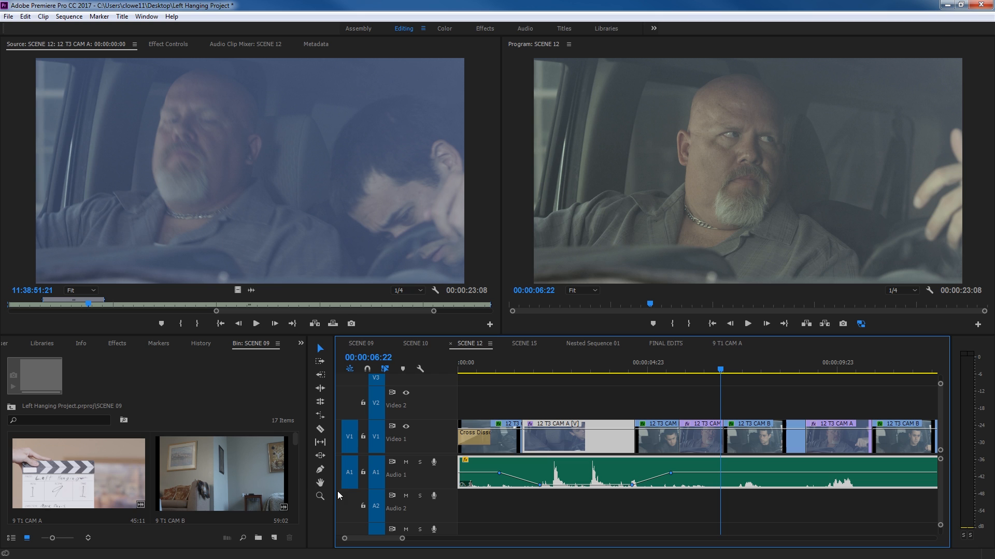
mouse_move(320, 496)
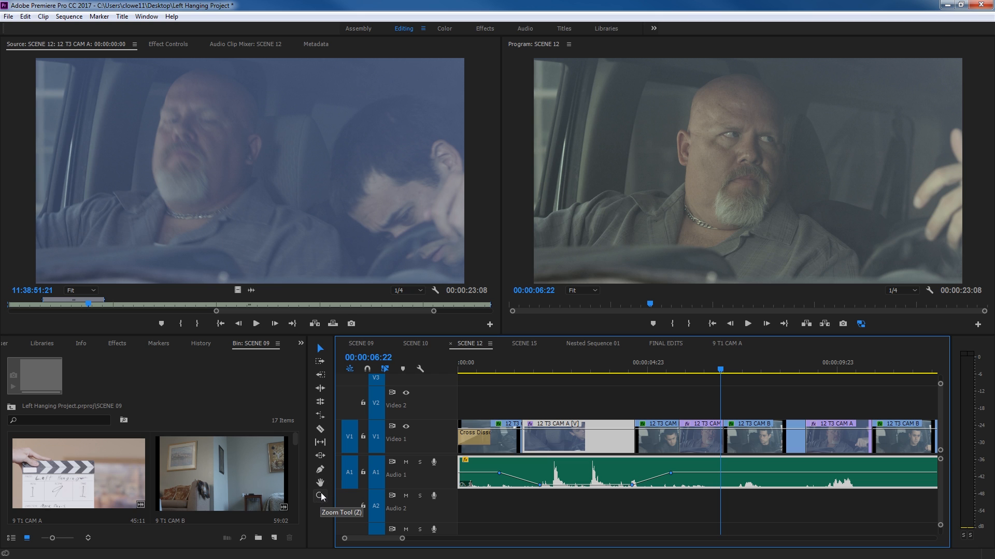